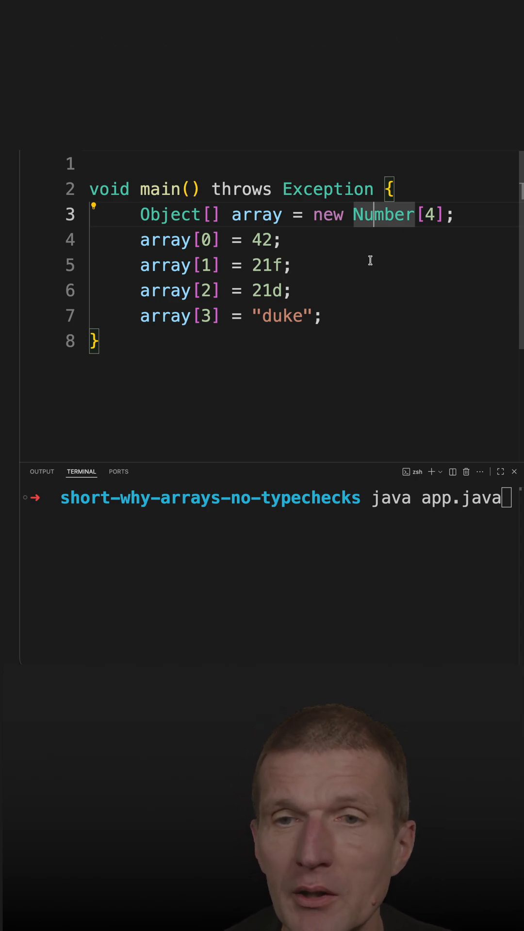
mouse_move(327, 255)
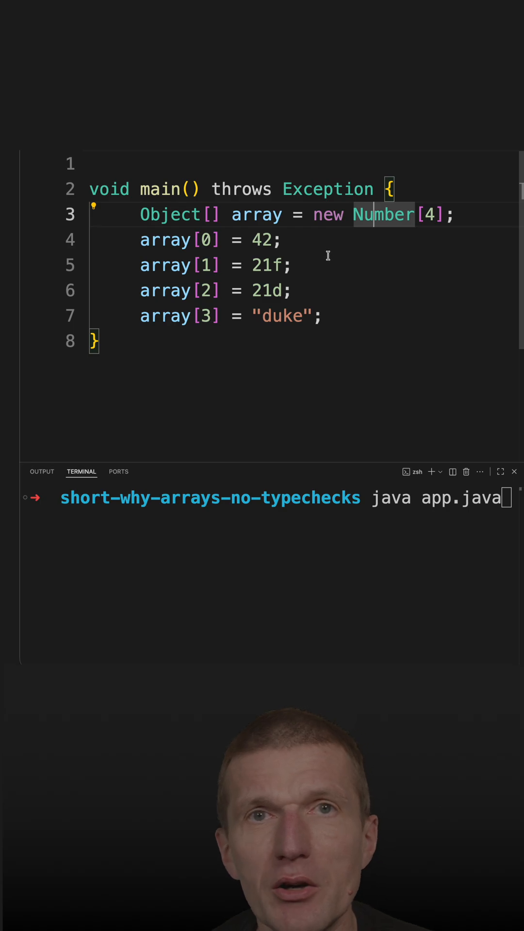
mouse_move(362, 219)
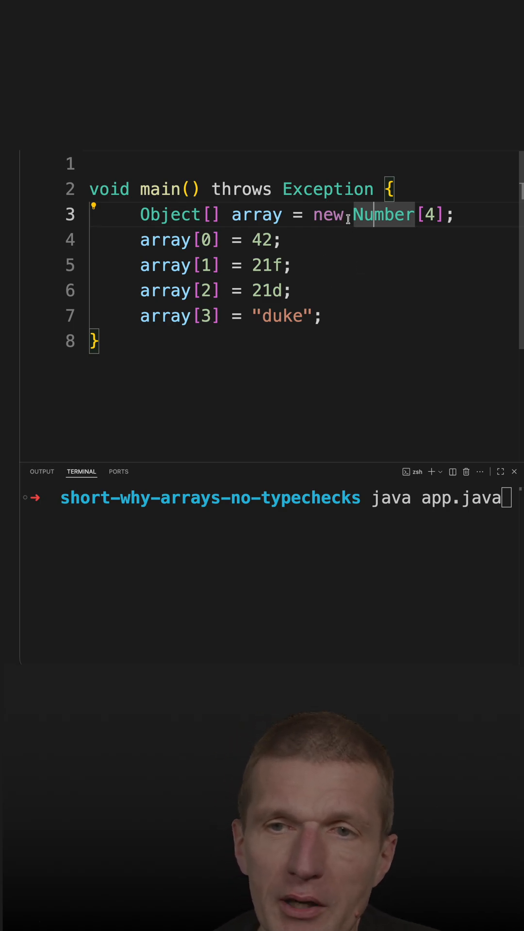
mouse_move(383, 214)
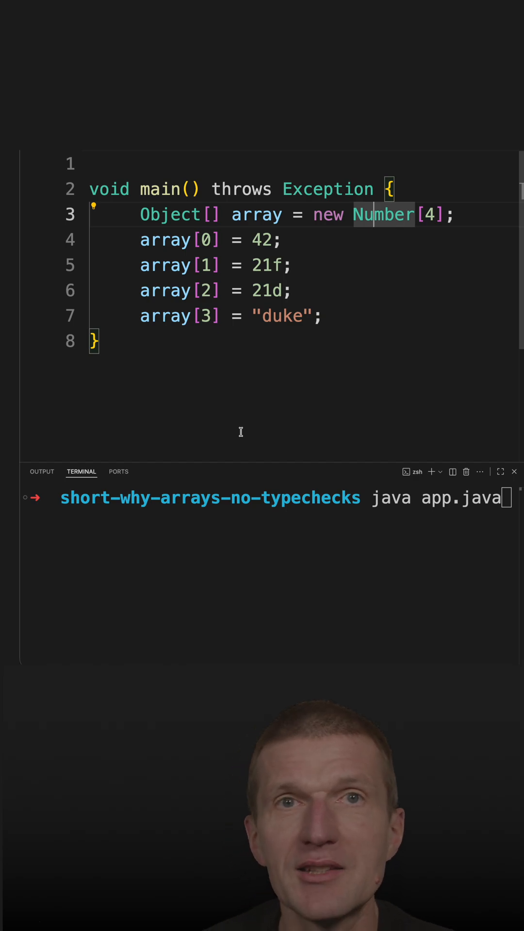
mouse_move(252, 265)
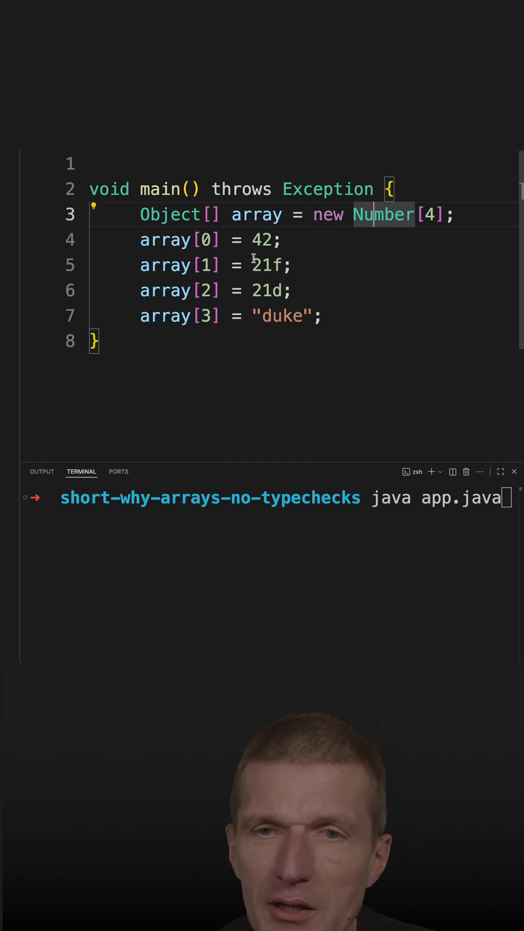
Highlight 21d and "duke" in the code, then run java app.java to trigger the ArrayStoreException
left_click(266, 290)
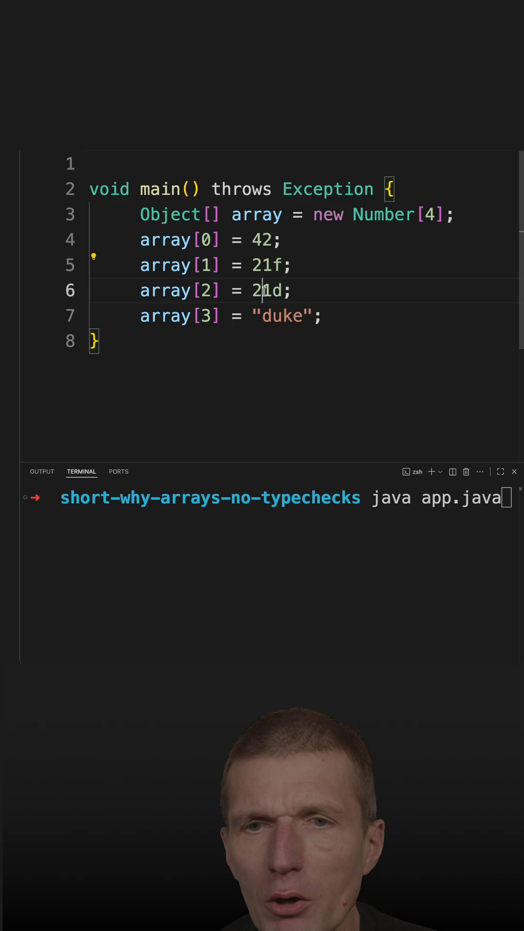
double_click(280, 315)
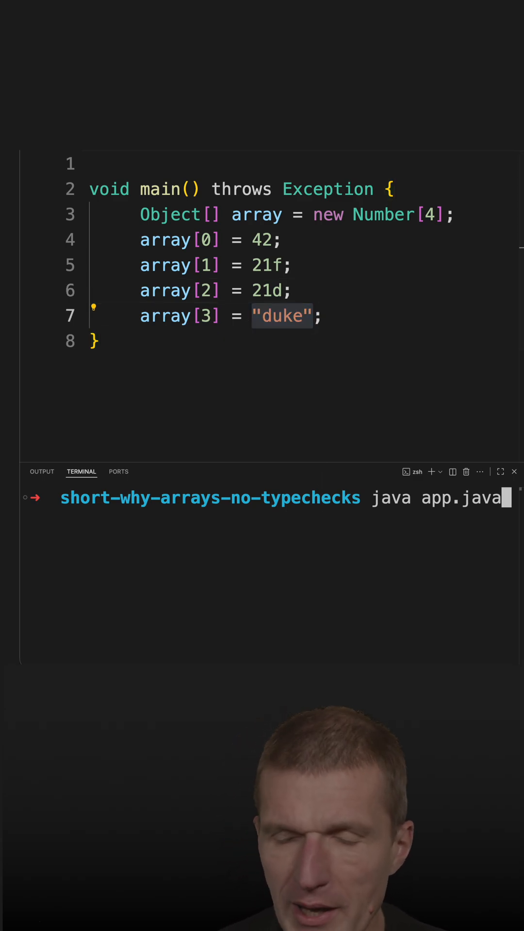
key("Return")
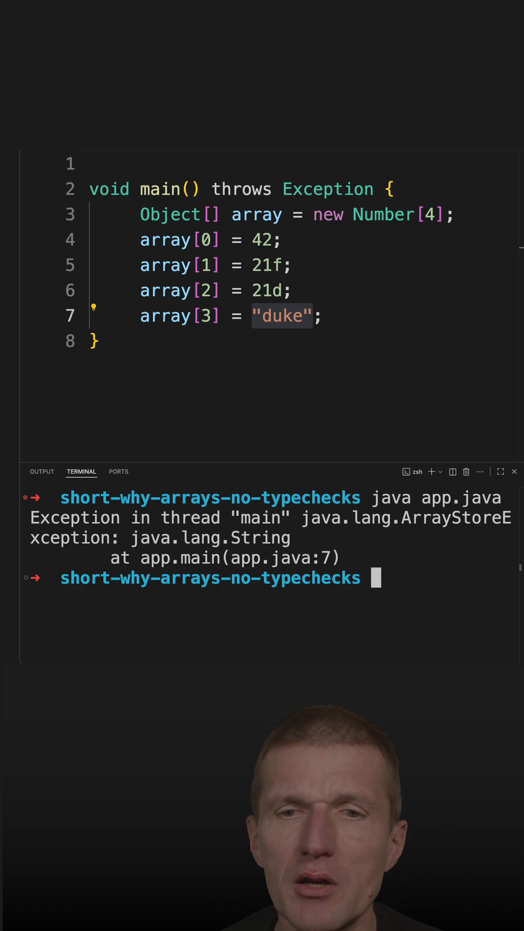